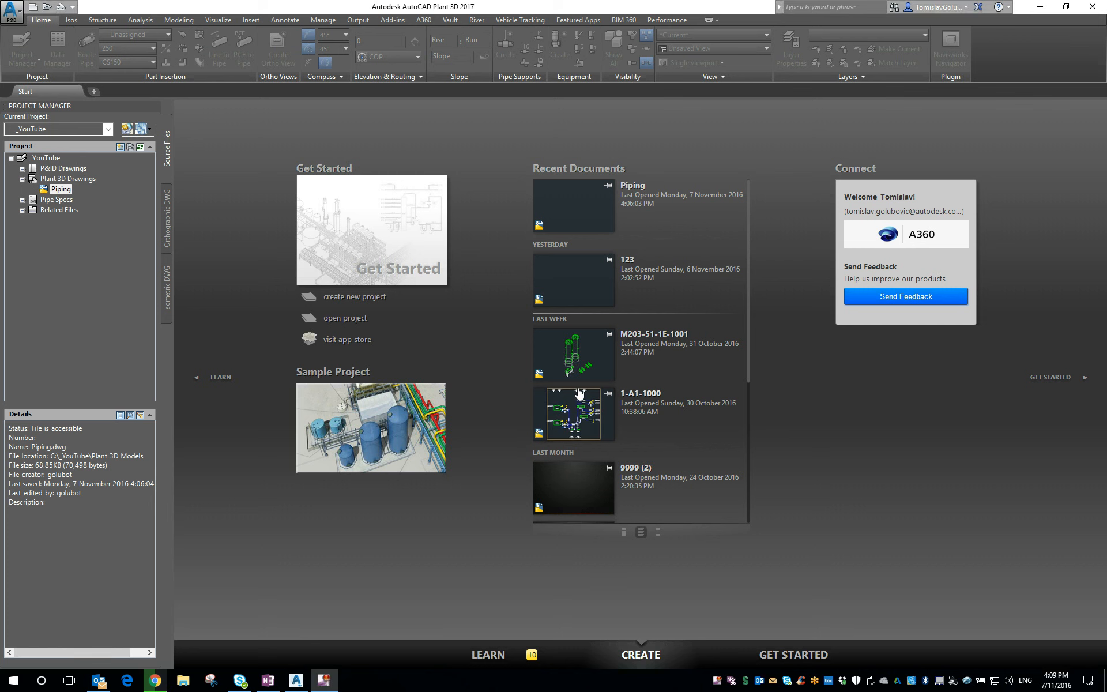
{"action": "mouse_move", "coordinate": [639, 393]}
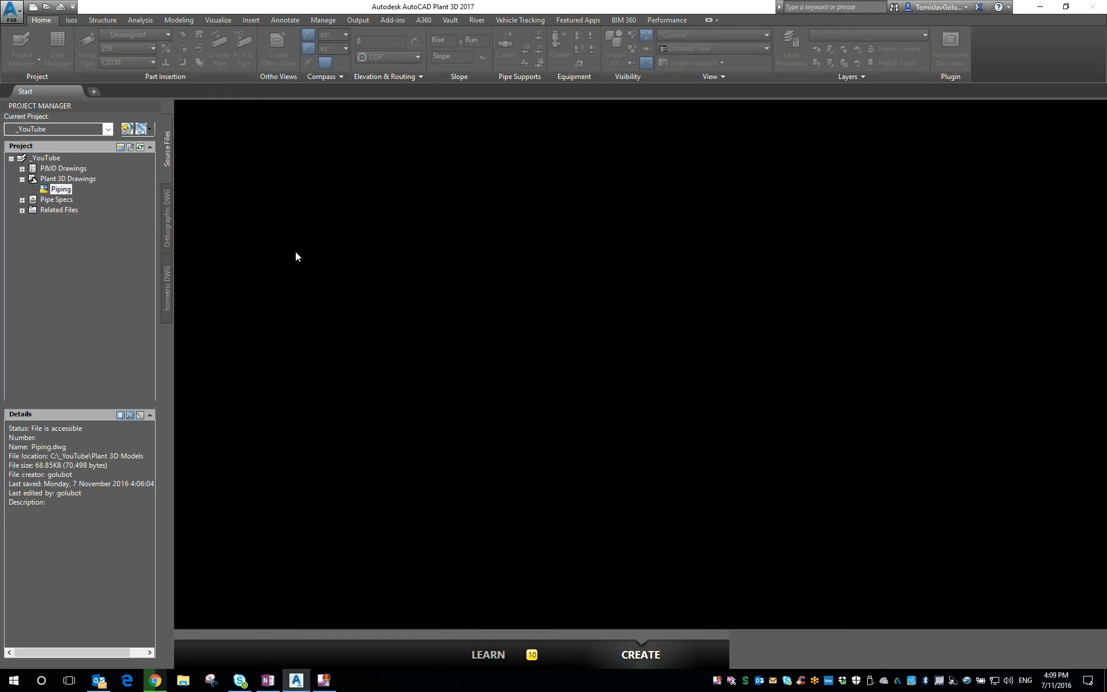
Open the Piping drawing and route the size 250 CS150 branched pipe loop
{"action": "double_click", "coordinate": [62, 189]}
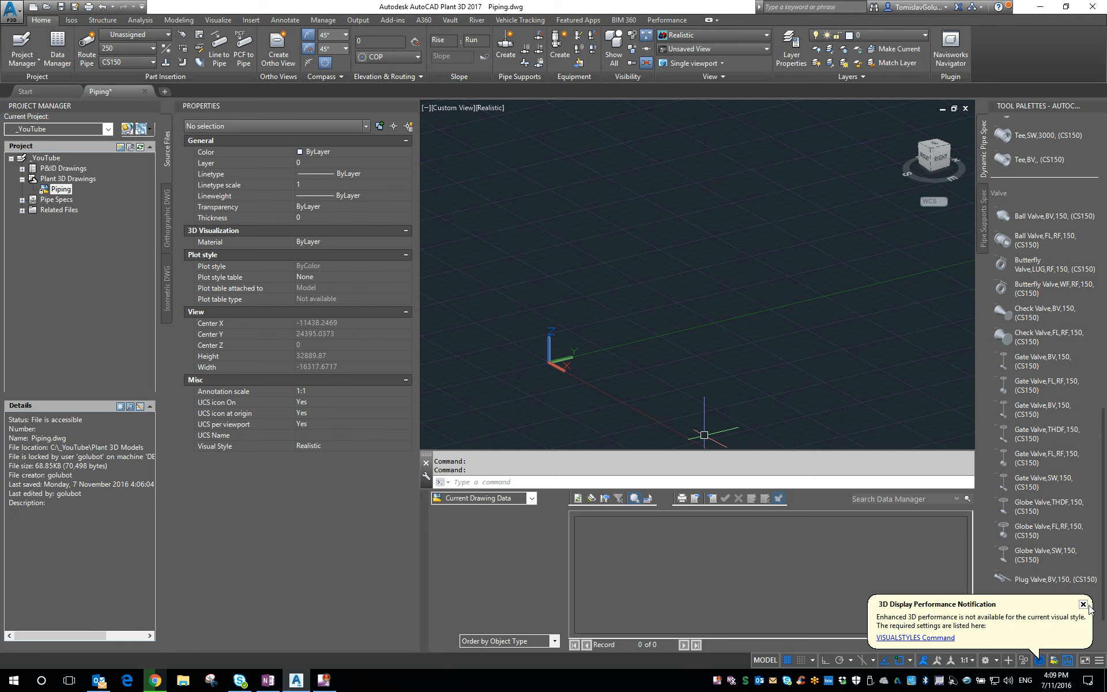
{"action": "left_click", "coordinate": [1085, 605]}
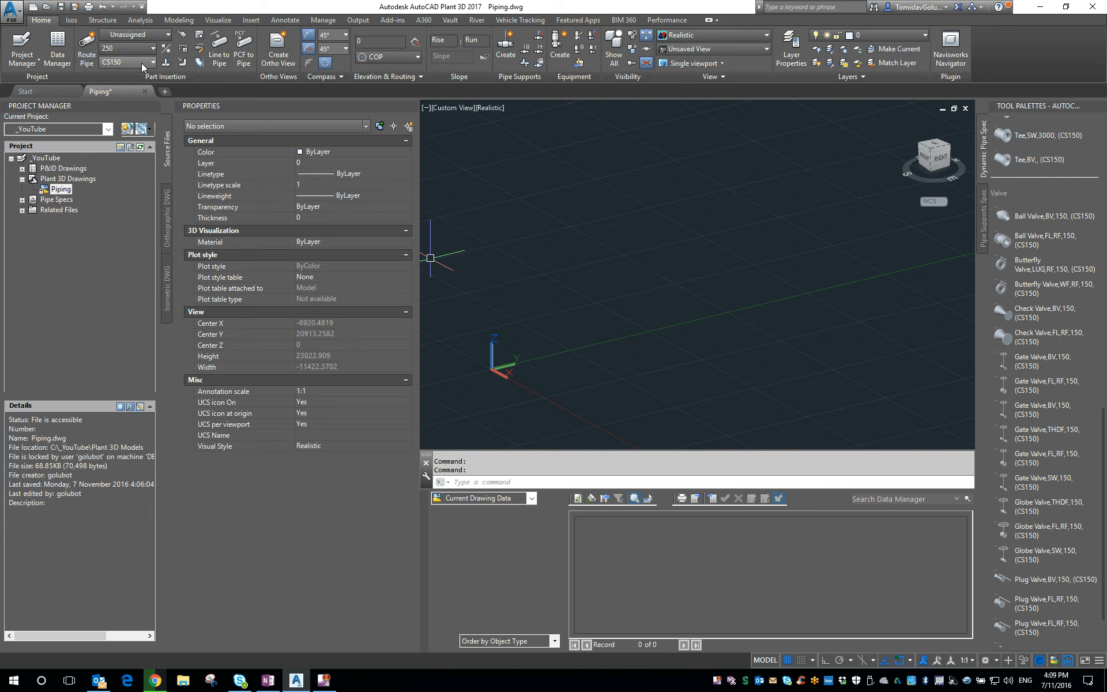
{"action": "left_click", "coordinate": [86, 49]}
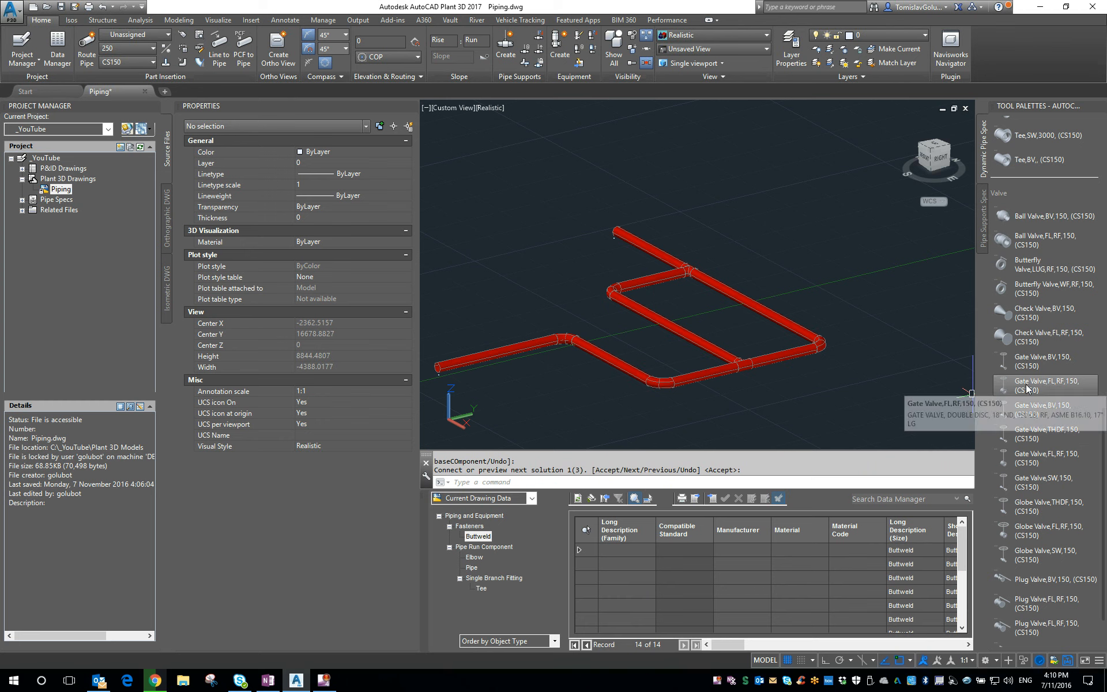
Place a Gate Valve,FL,RF,150 on the middle branch pipe at its default rotation
{"action": "left_click", "coordinate": [1047, 386]}
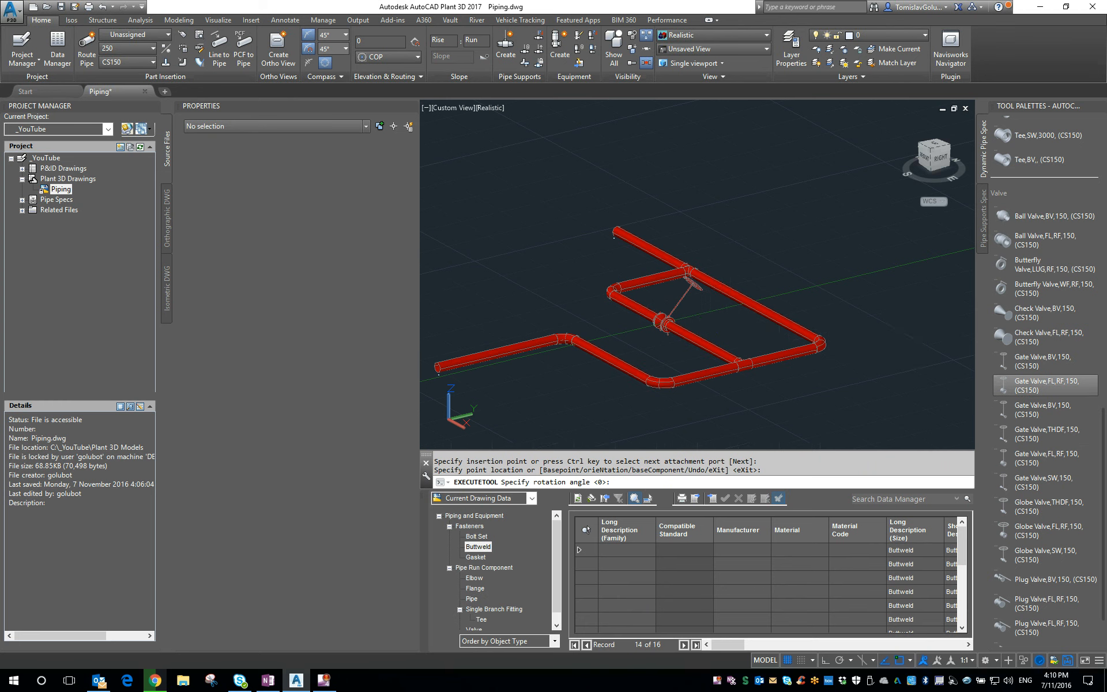
{"action": "key", "text": "Escape"}
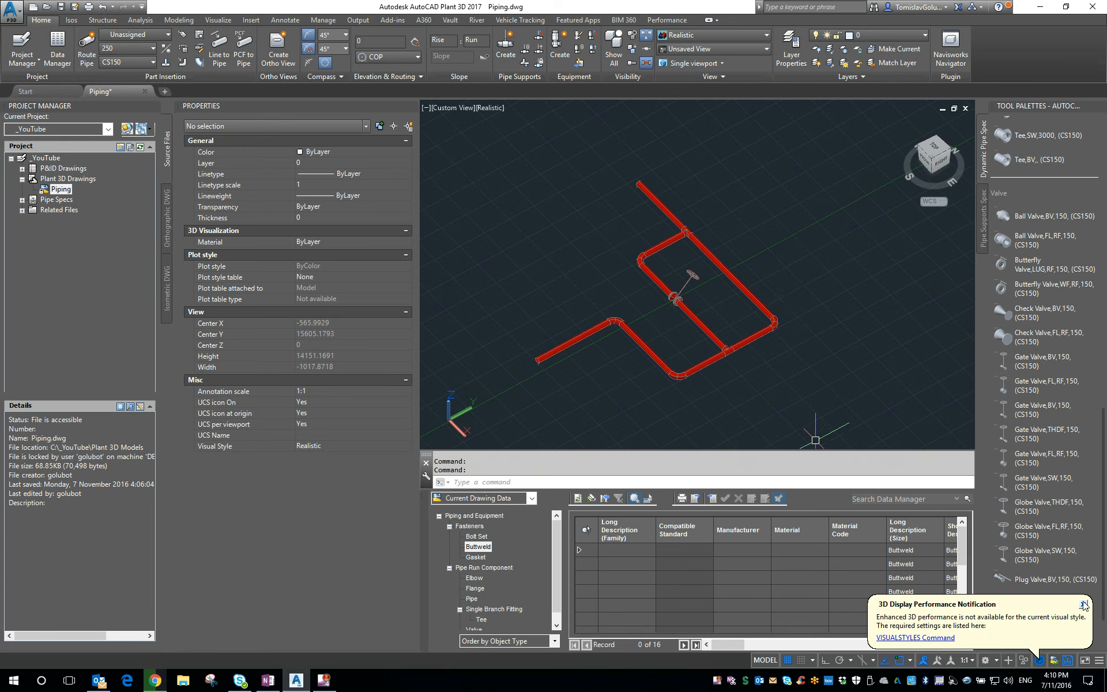
{"action": "left_click", "coordinate": [1085, 605]}
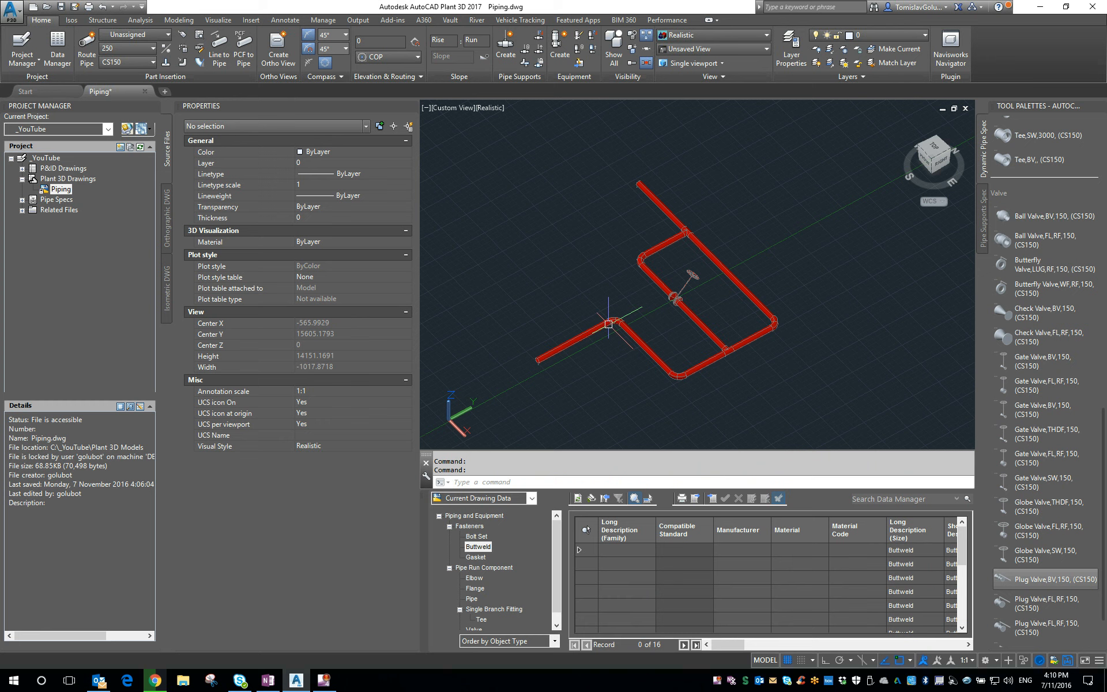
Select one pipe and extend the selection to its entire line number (36 parts)
{"action": "left_click", "coordinate": [572, 338]}
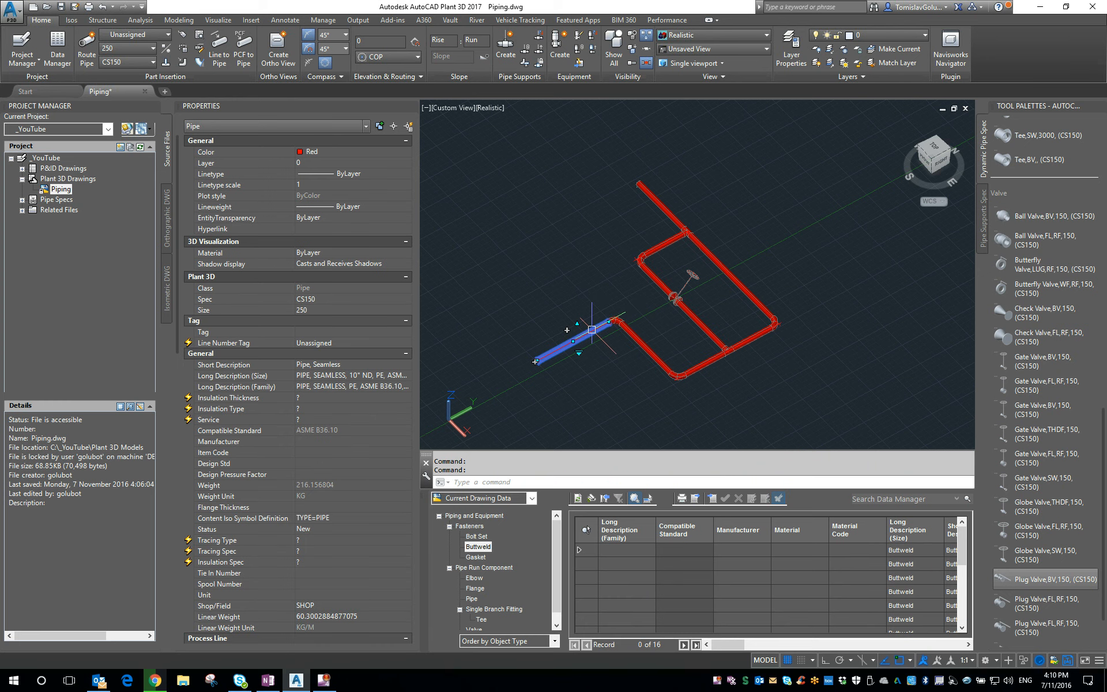
{"action": "right_click", "coordinate": [592, 329]}
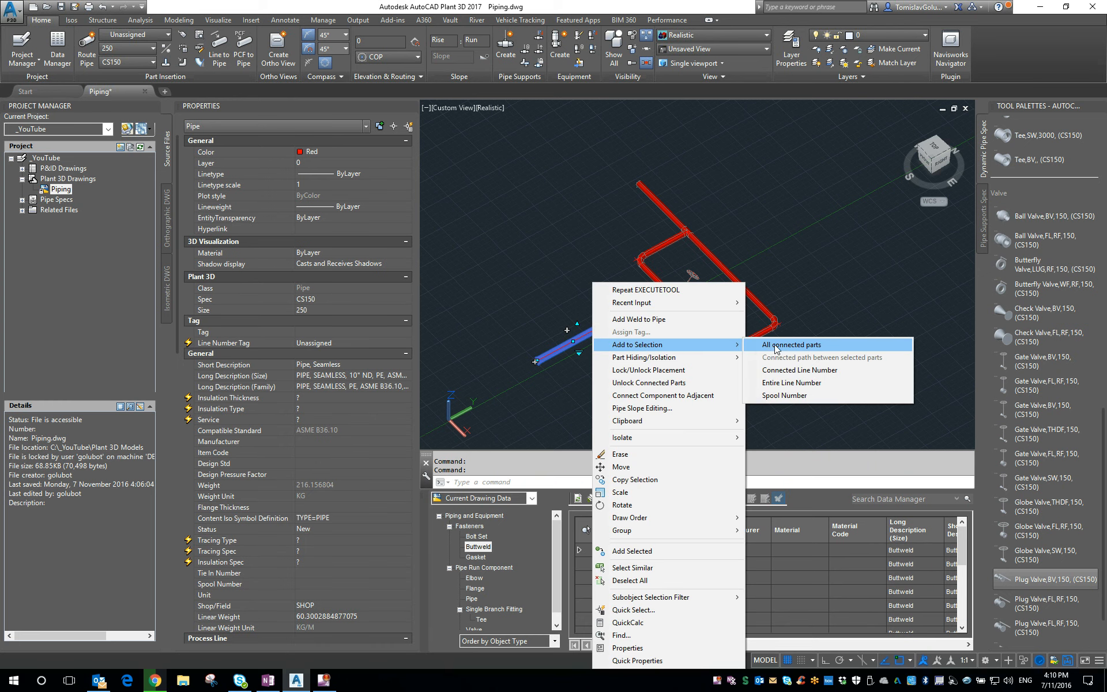
{"action": "mouse_move", "coordinate": [790, 383]}
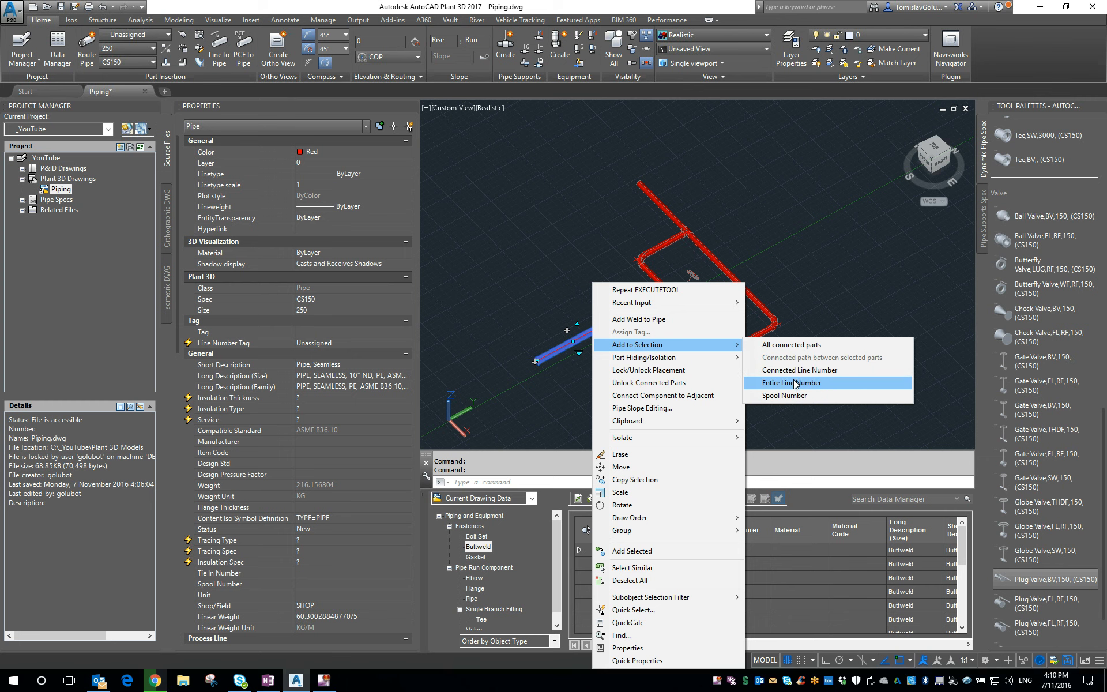
{"action": "left_click", "coordinate": [790, 383]}
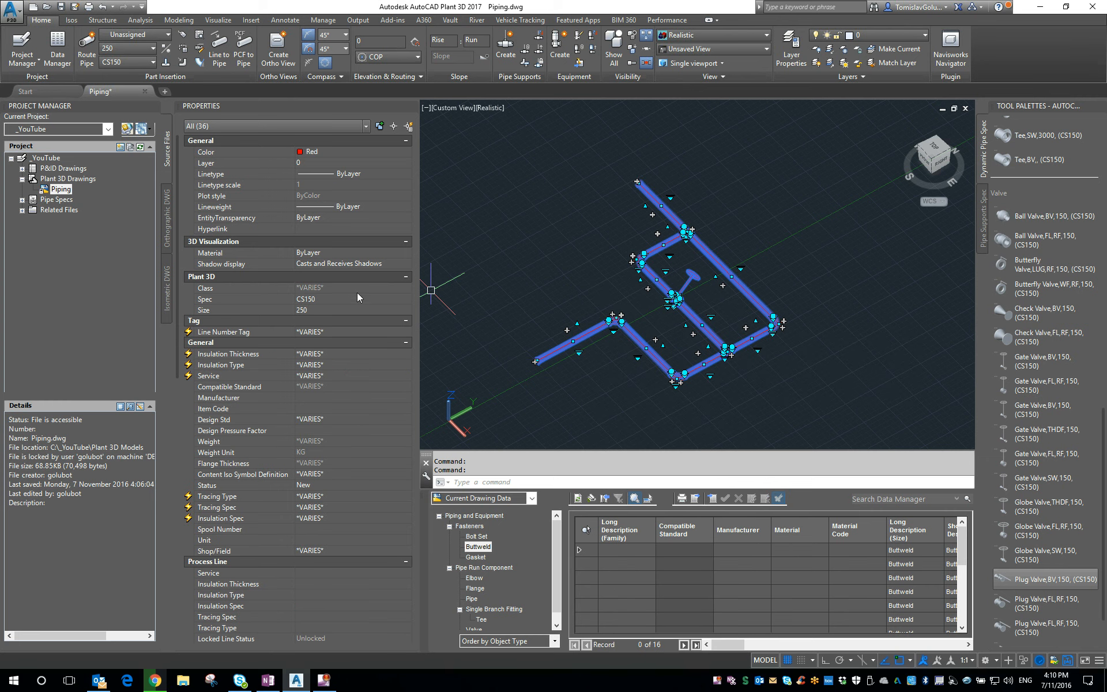
{"action": "left_click", "coordinate": [406, 298]}
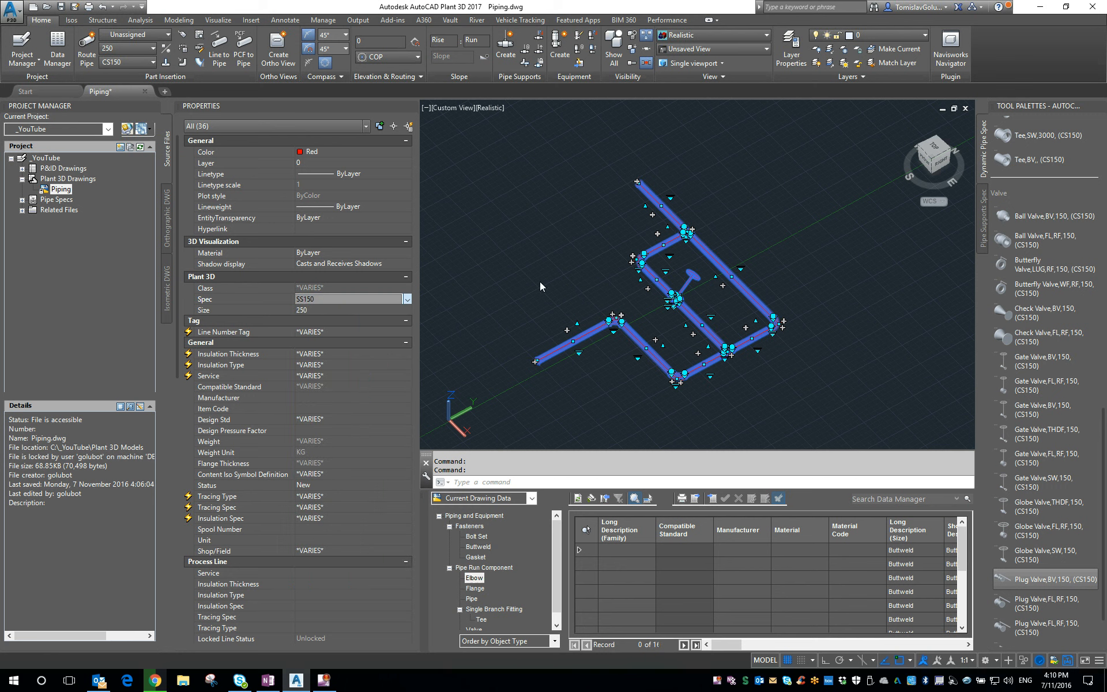
Change the selected parts' Spec from CS150 to SS150 in Properties, then deselect
{"action": "left_click", "coordinate": [472, 598]}
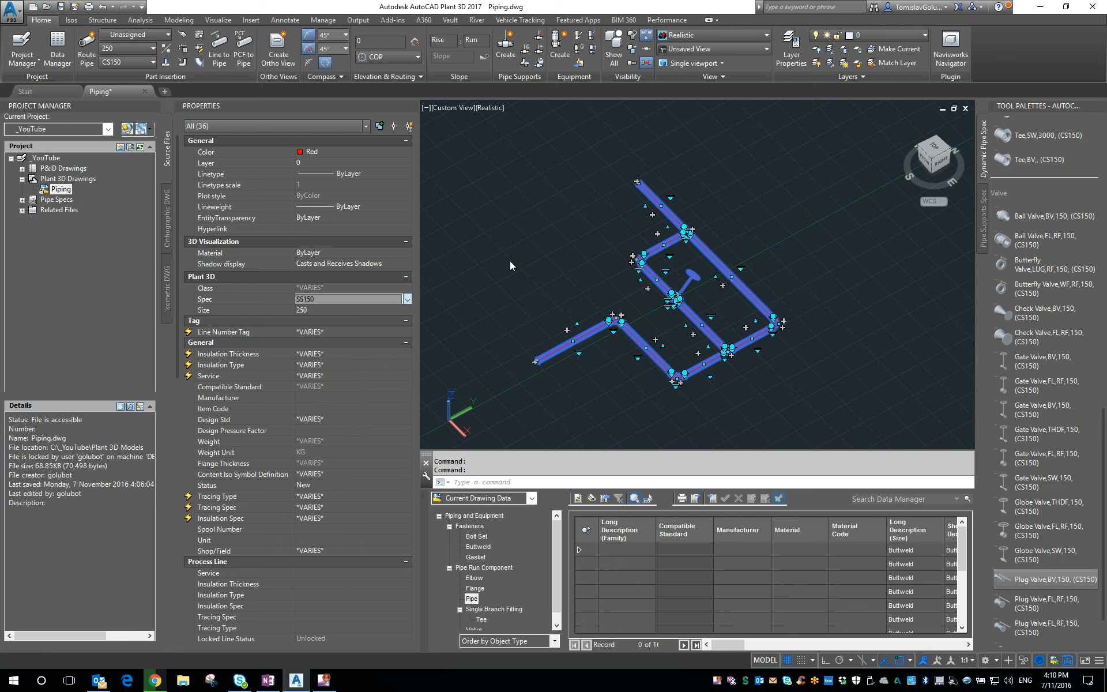
{"action": "left_click", "coordinate": [478, 546]}
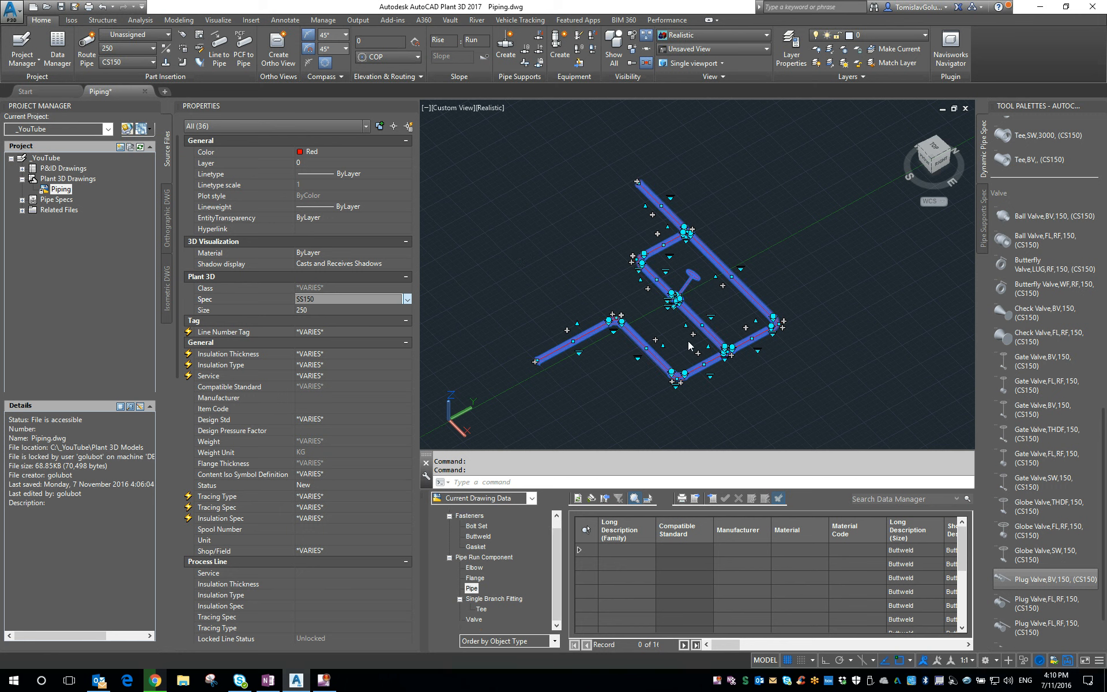
{"action": "key", "text": "Escape"}
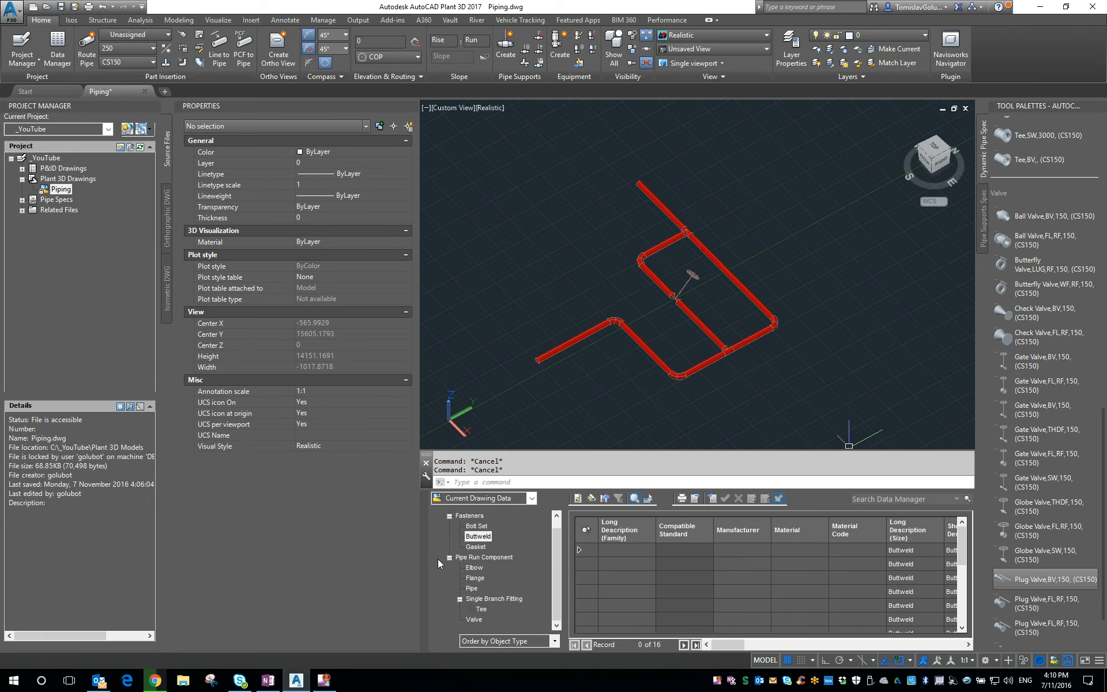
Show the Data Manager Pipe records, listing spec SS150 and size 250
{"action": "left_click", "coordinate": [471, 588]}
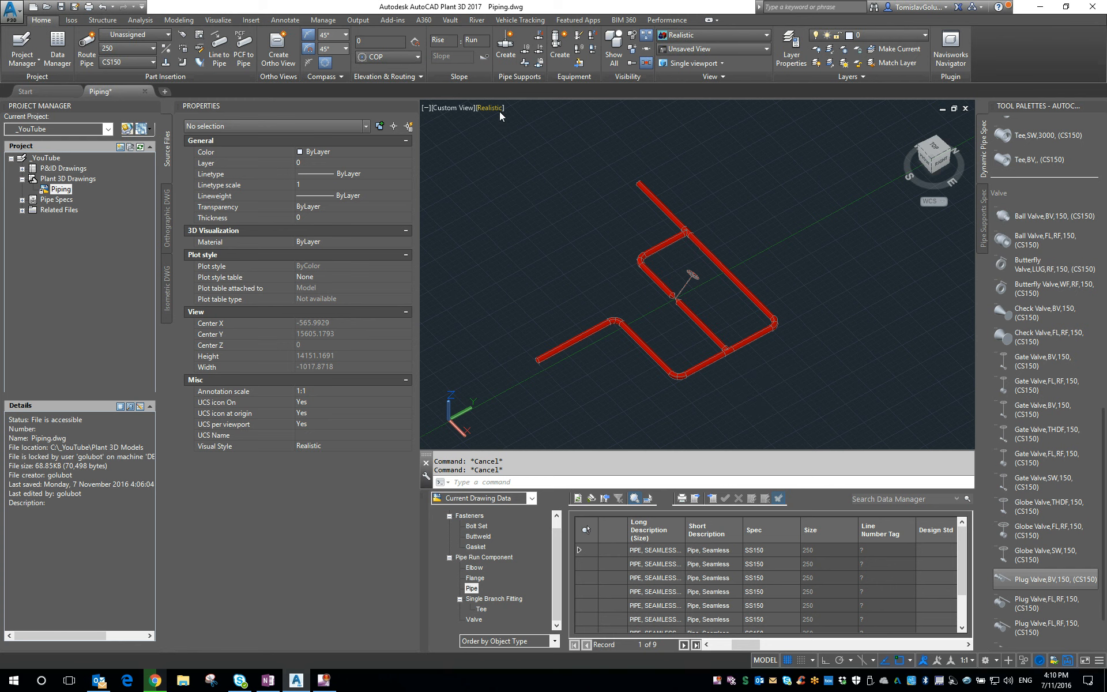
Switch the viewport visual style to 2D Wireframe
{"action": "left_click", "coordinate": [489, 107]}
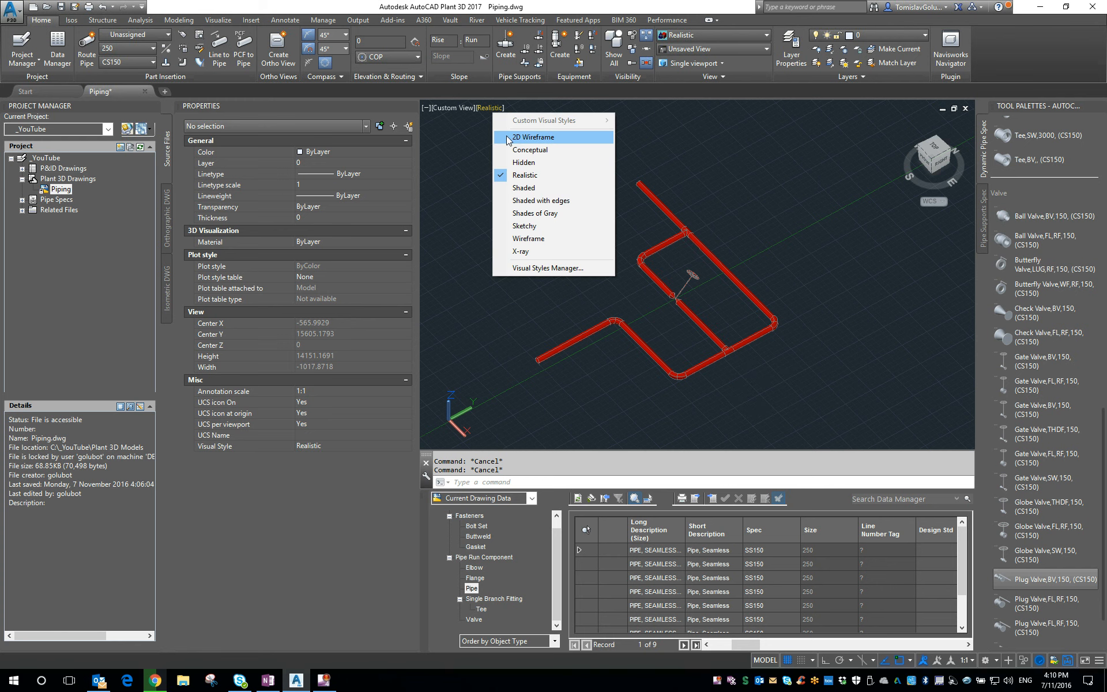
{"action": "left_click", "coordinate": [533, 137]}
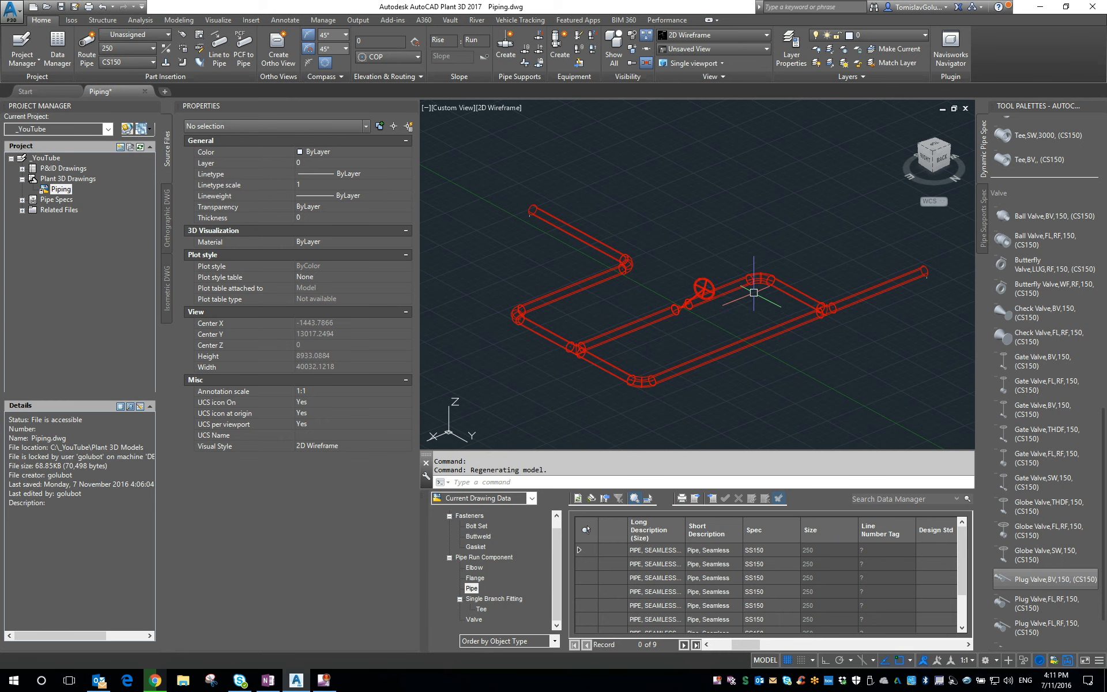
{"action": "mouse_move", "coordinate": [723, 308]}
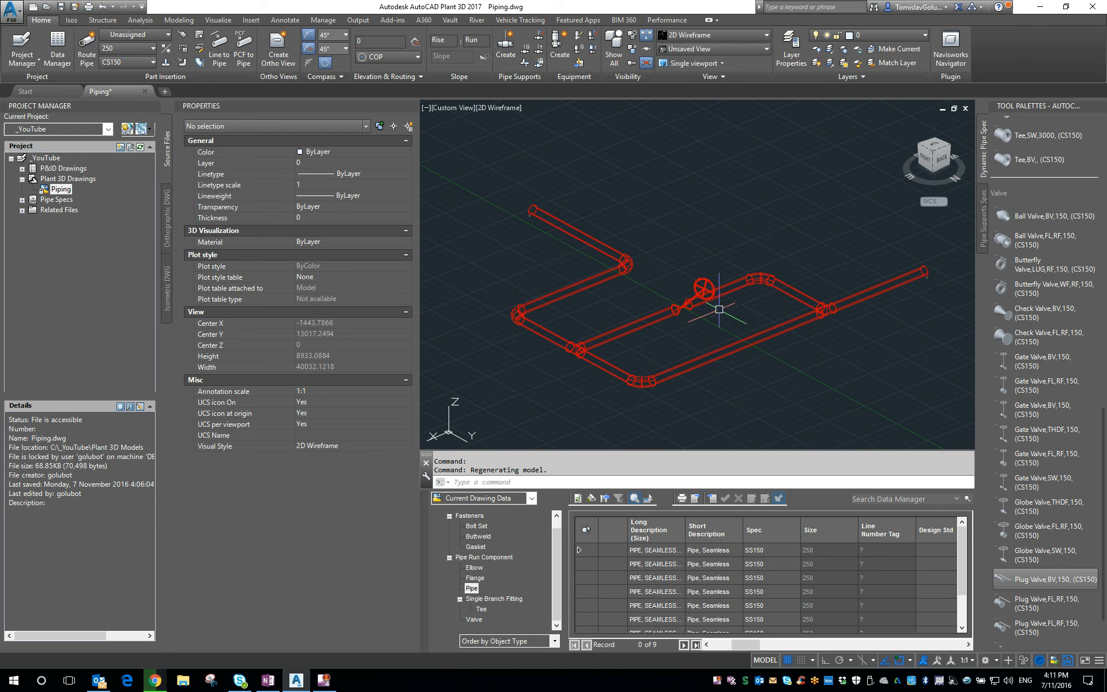
{"action": "mouse_move", "coordinate": [713, 326]}
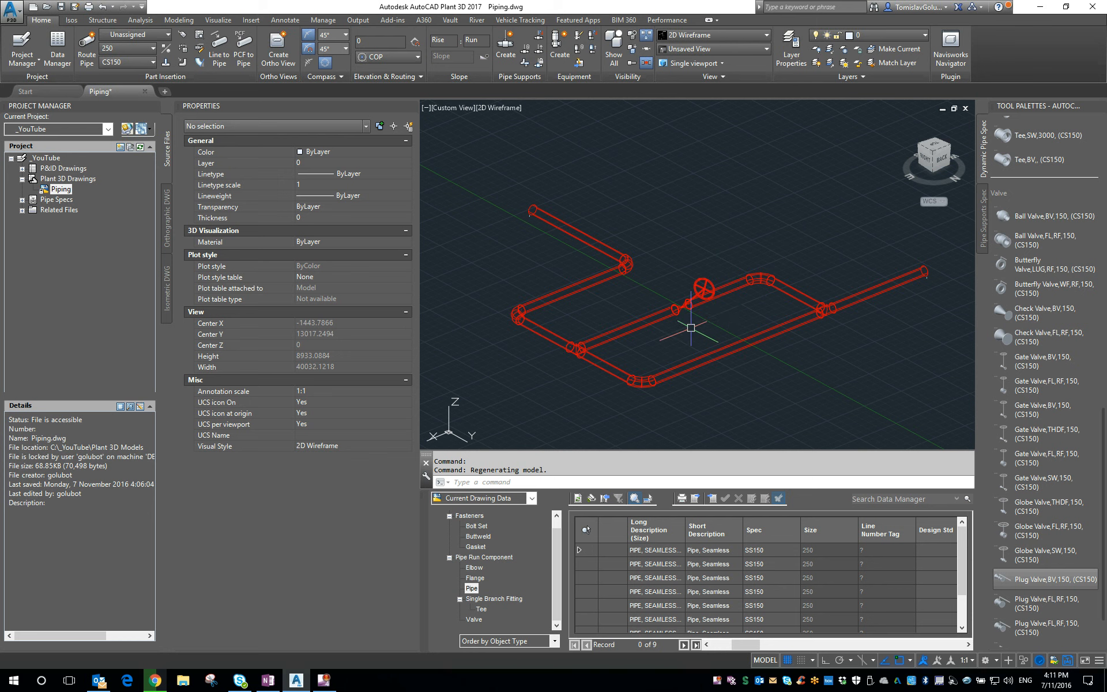
{"action": "mouse_move", "coordinate": [670, 328]}
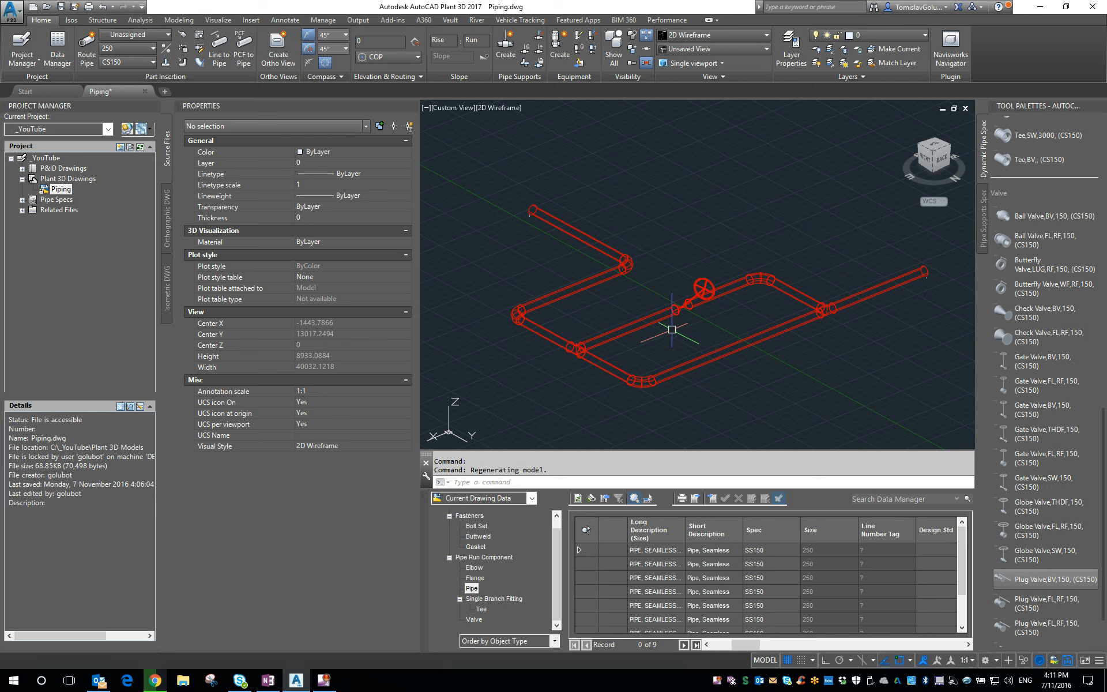